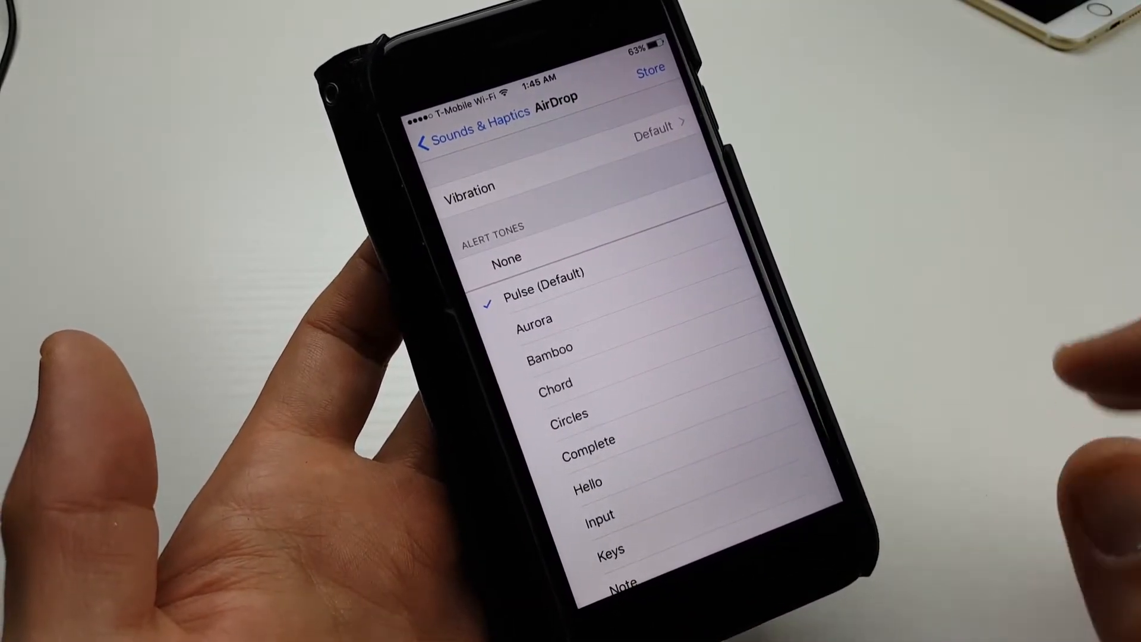
Try None as the AirDrop alert tone, then select Pulse again.
left_click(505, 260)
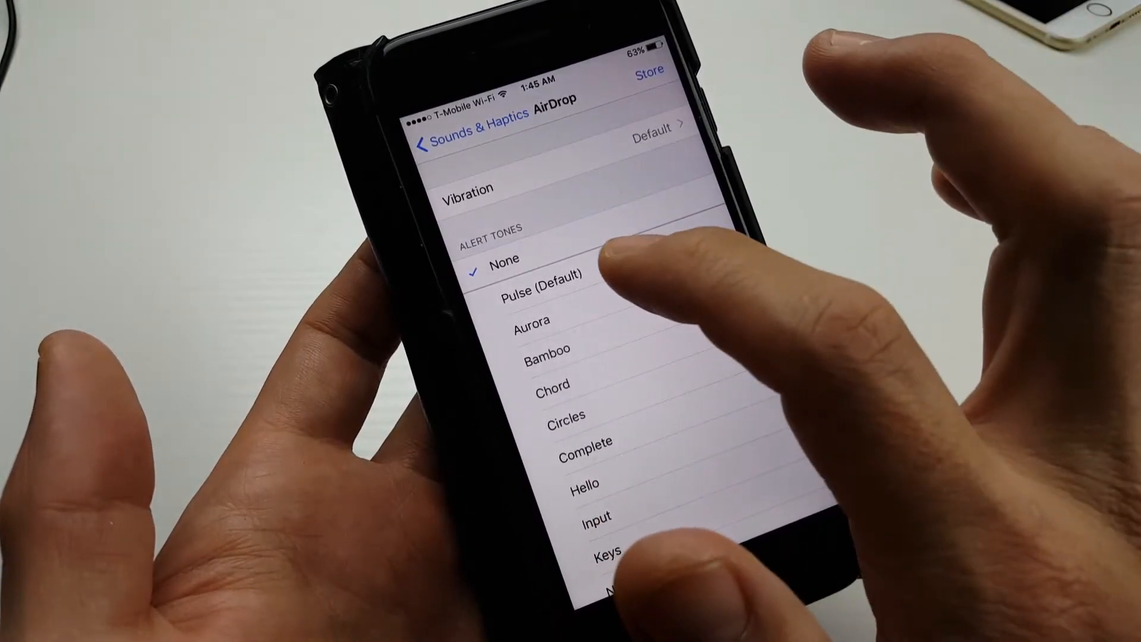
left_click(541, 283)
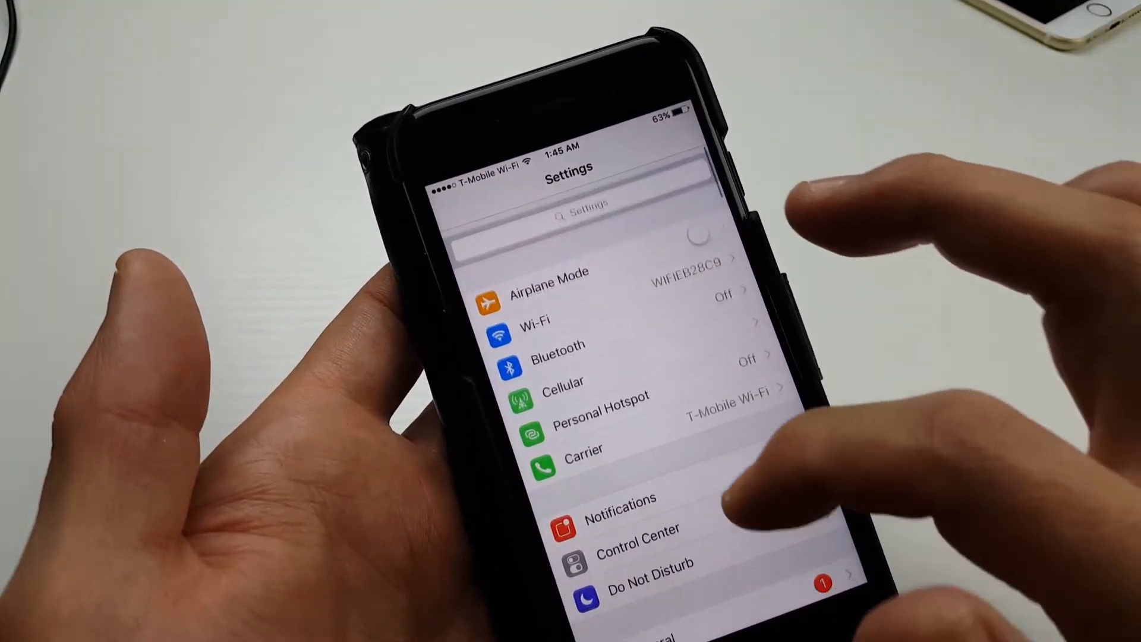
Scroll the Sounds & Haptics list to show the AirDrop row set to Pulse.
scroll("down", 3)
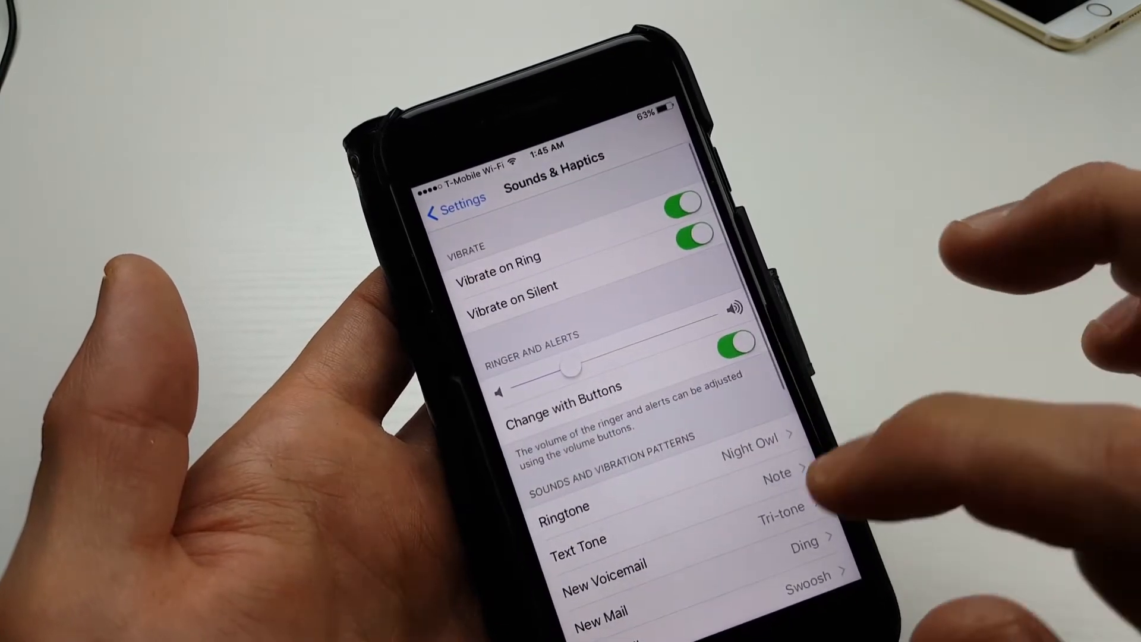
scroll("up", 3)
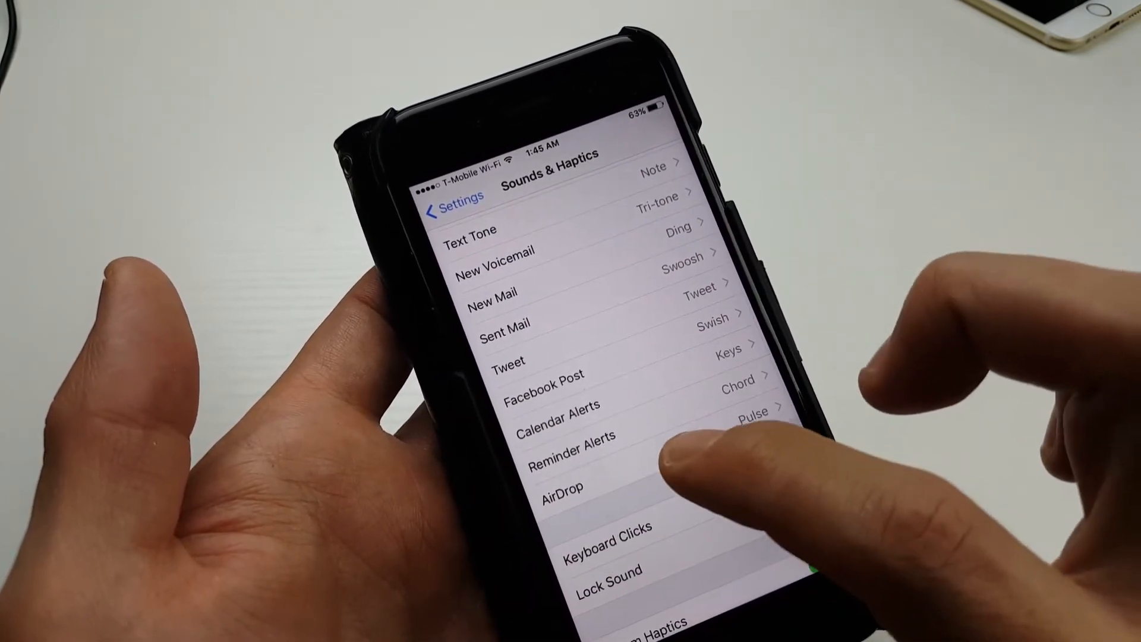
Open the AirDrop tone picker and check Input as the alert tone.
left_click(560, 488)
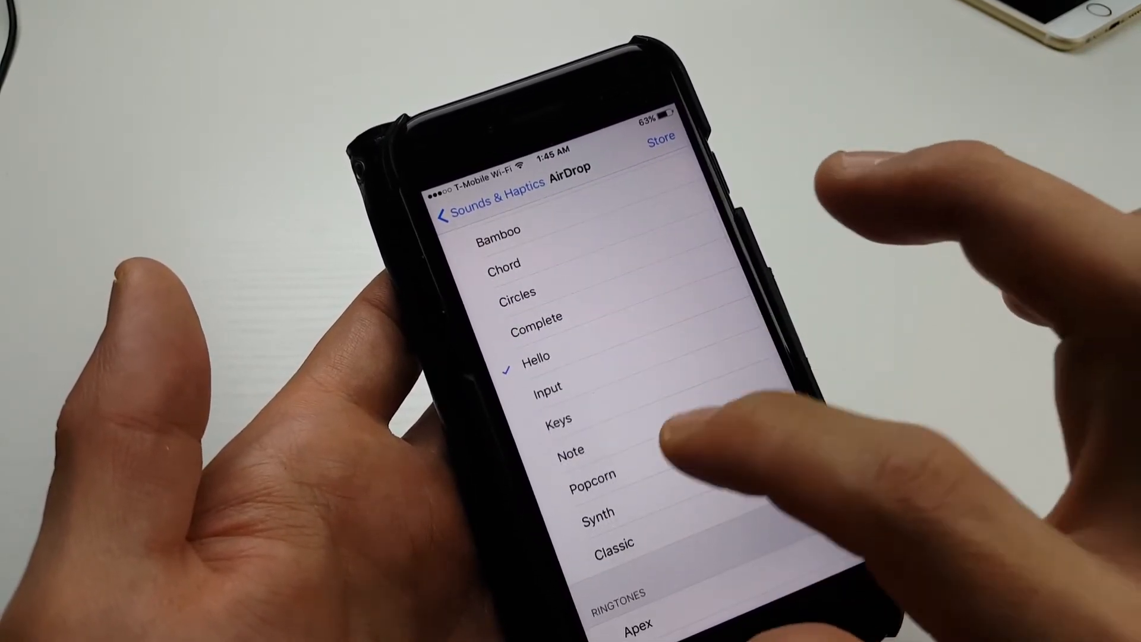
left_click(548, 386)
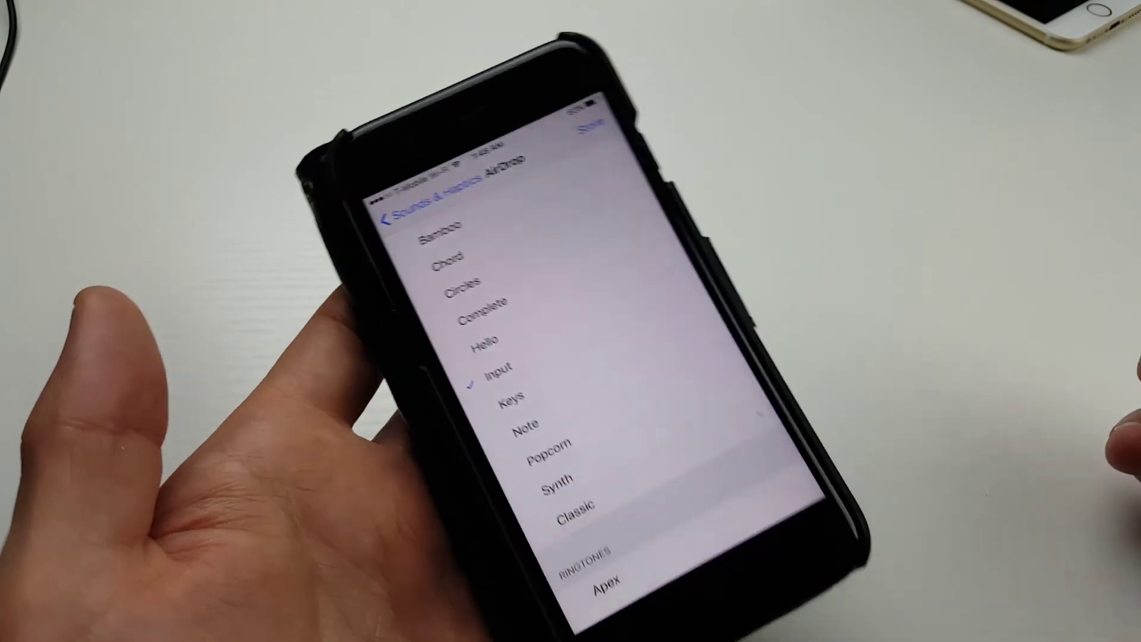